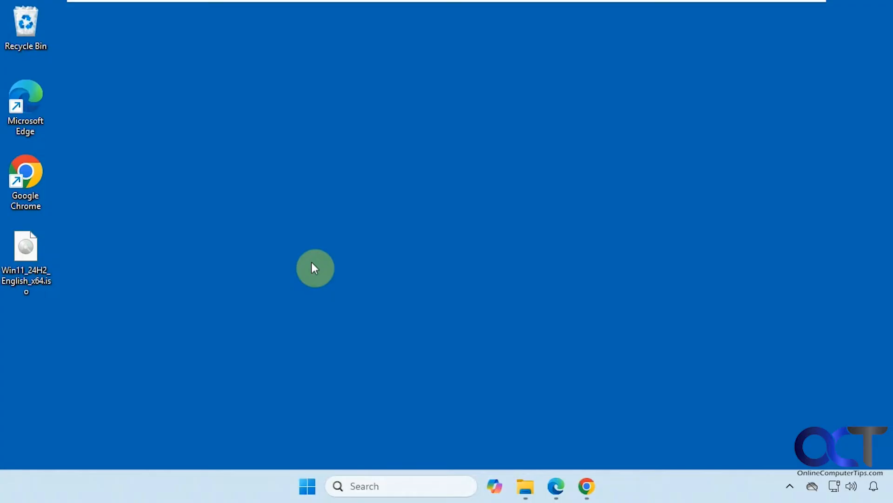
mouse_move(189, 247)
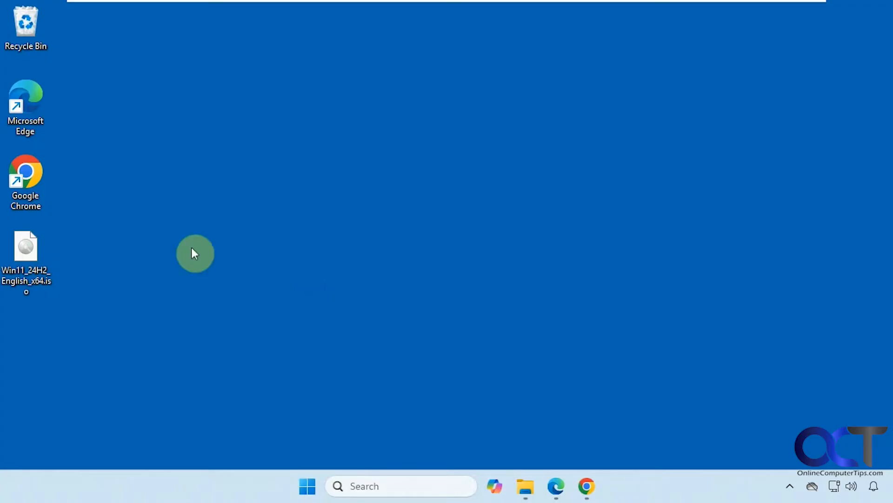
Step: Mount the Windows 11 ISO as DVD Drive (F:) from its context menu
right_click(26, 245)
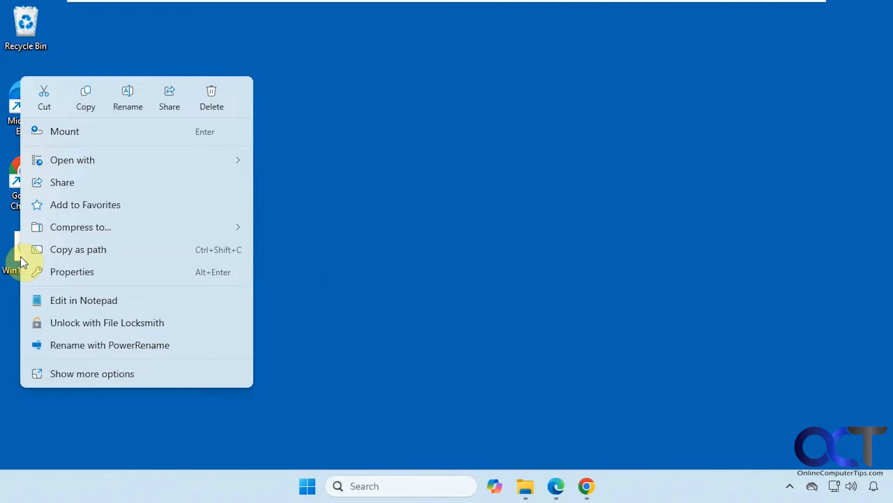
click(65, 131)
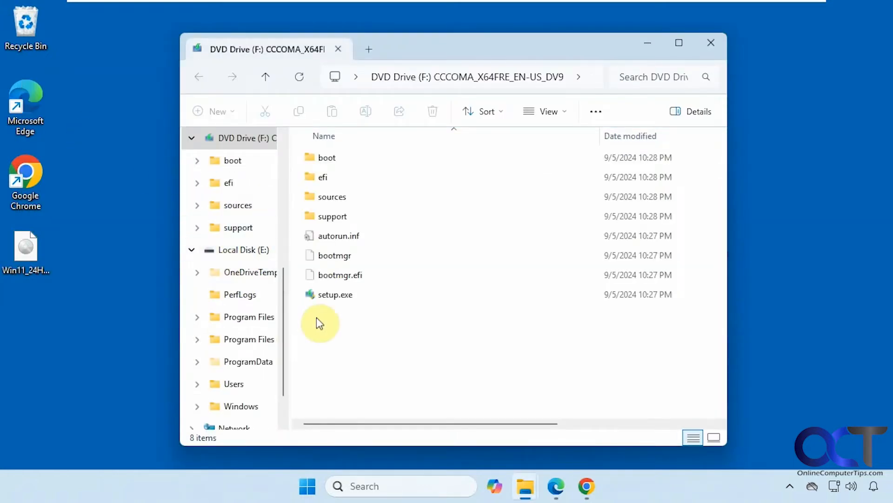
mouse_move(301, 316)
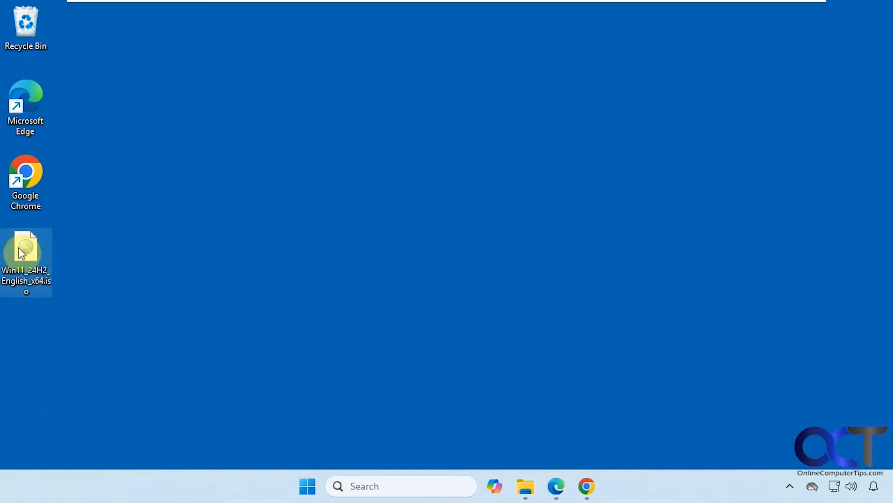
right_click(26, 255)
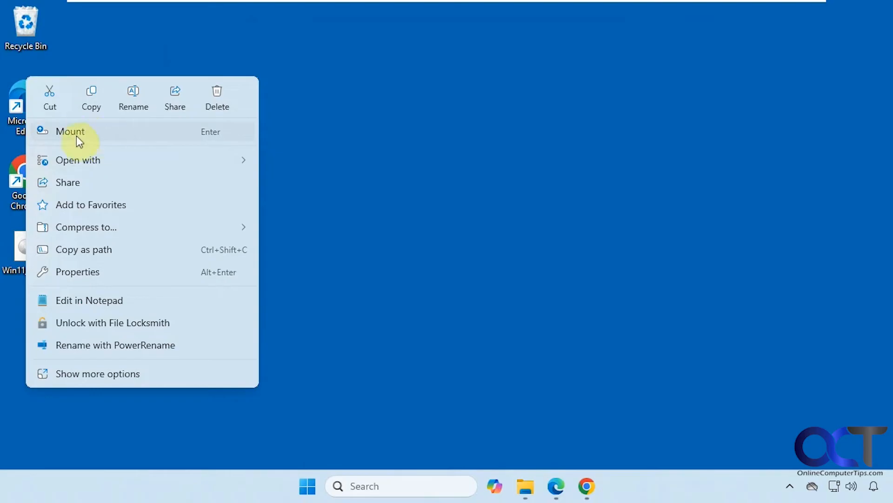
mouse_move(90, 142)
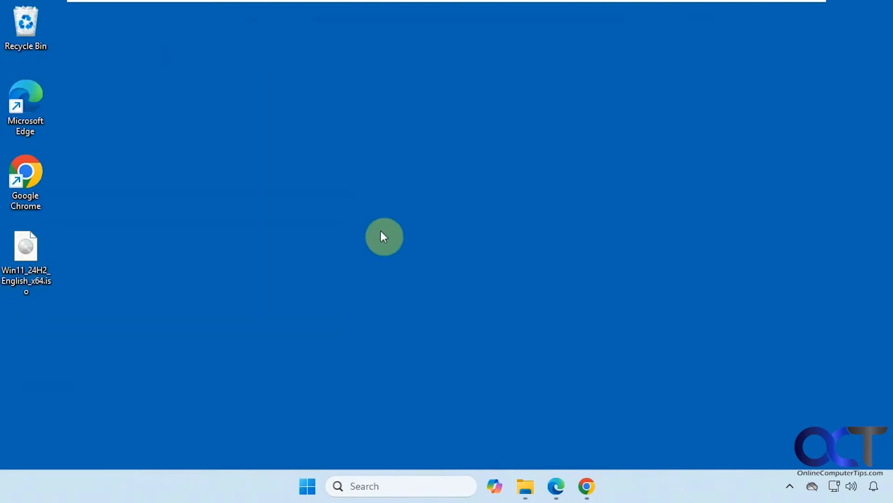
mouse_move(41, 268)
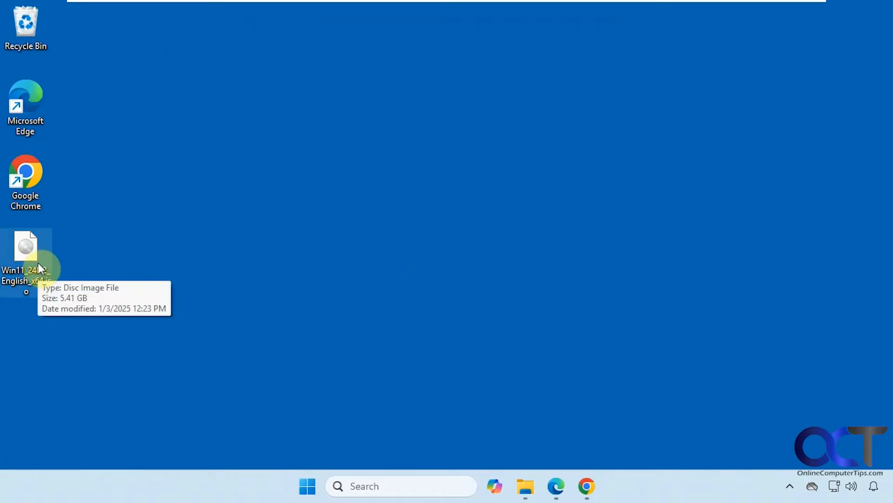
mouse_move(188, 262)
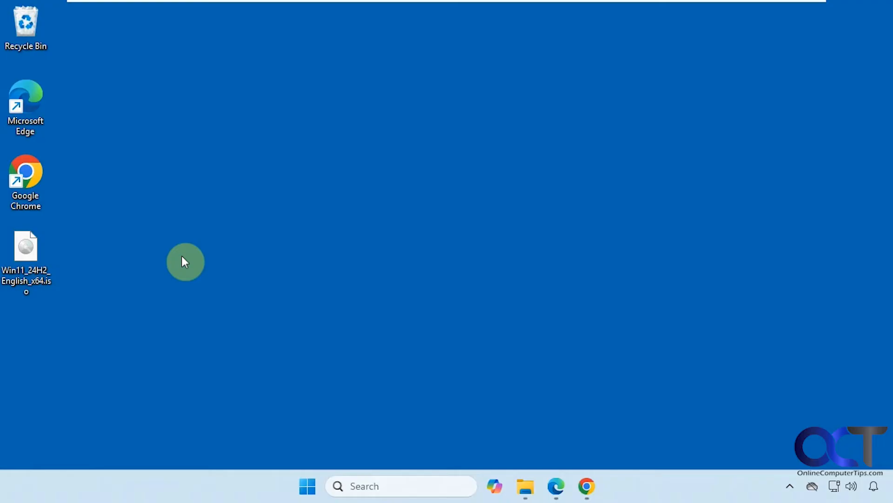
Step: Open the ISO's full context menu, dismissing the short list first, to reach the 7-Zip entries
right_click(26, 245)
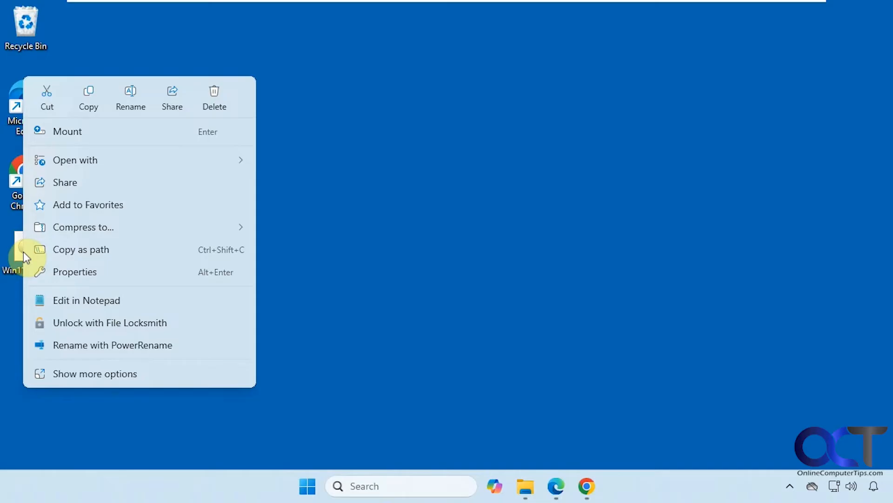
click(95, 373)
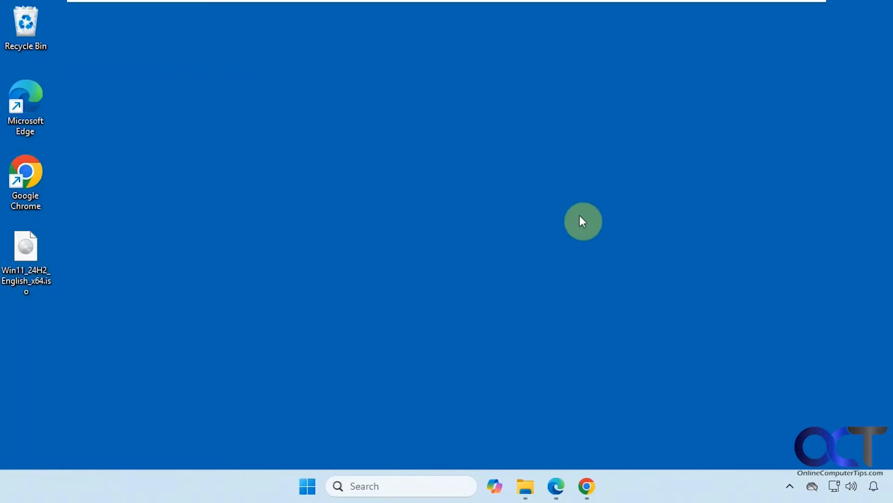
right_click(25, 247)
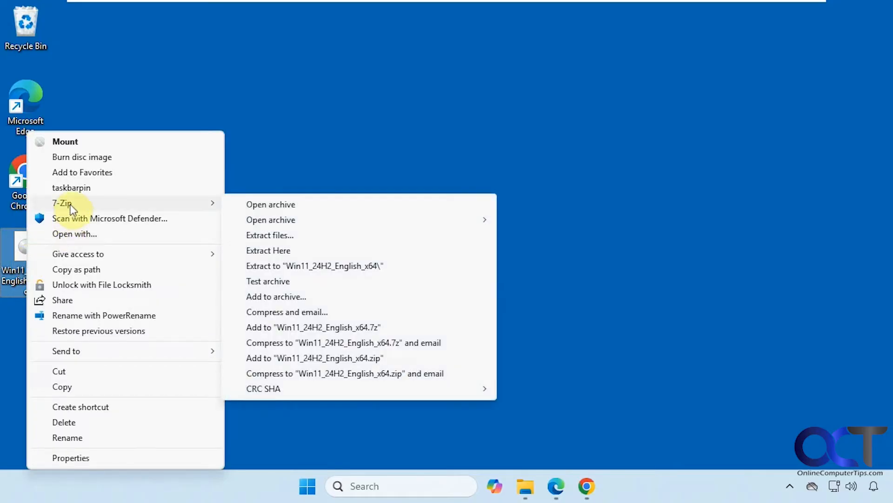
mouse_move(275, 222)
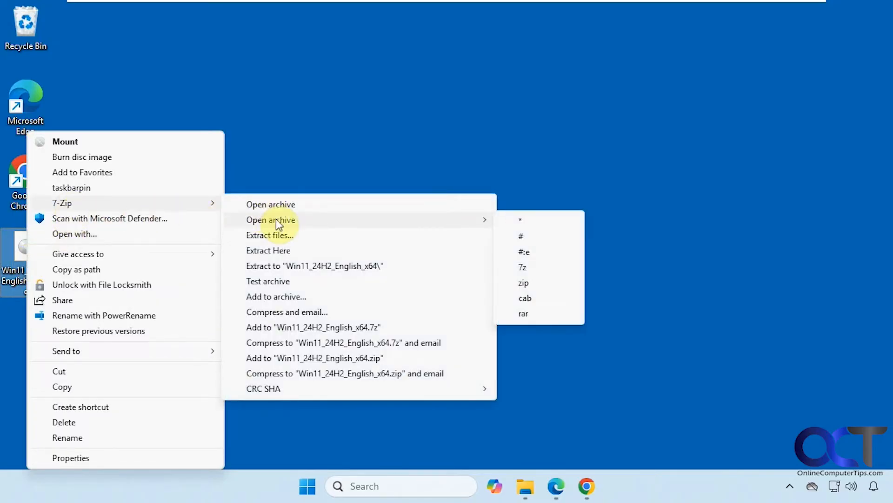
mouse_move(278, 265)
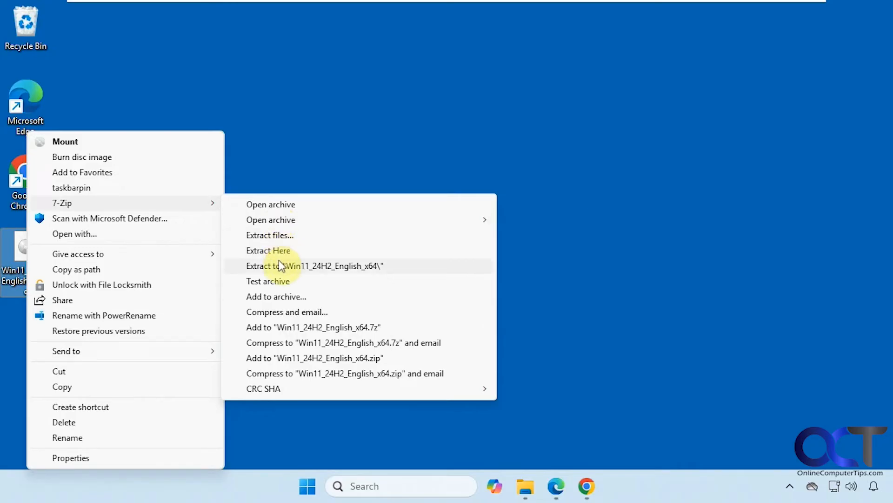
mouse_move(276, 285)
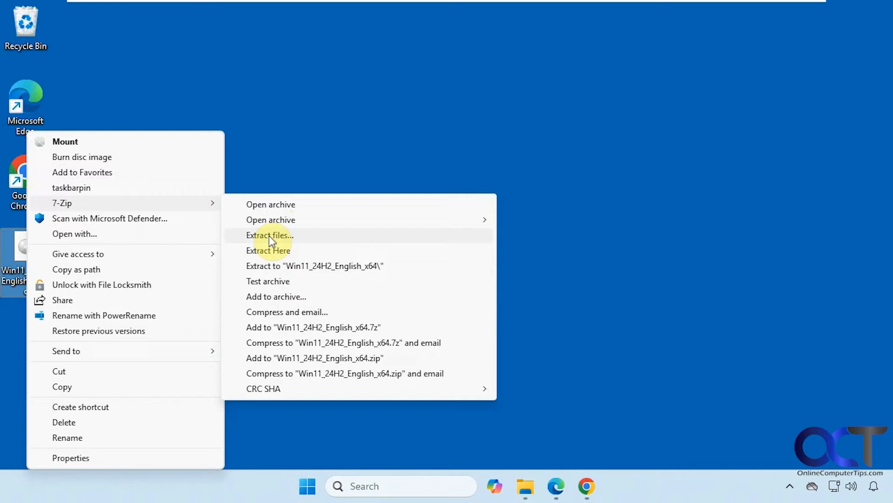
mouse_move(268, 257)
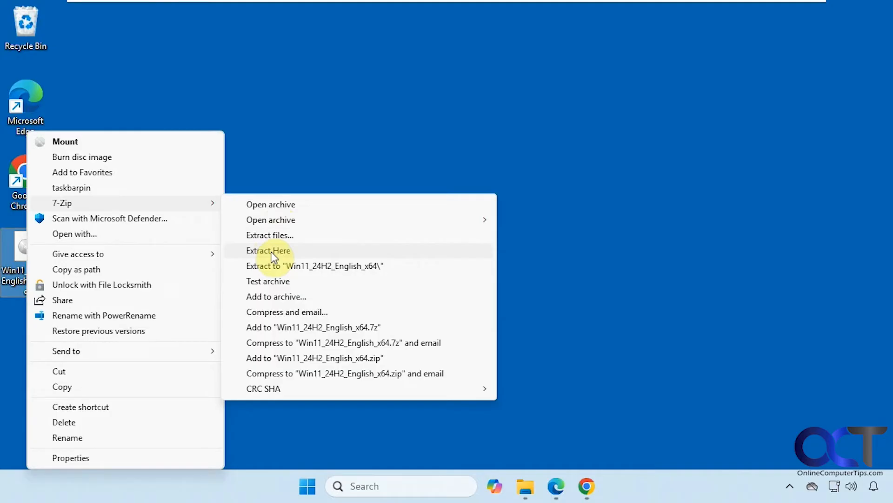
mouse_move(272, 273)
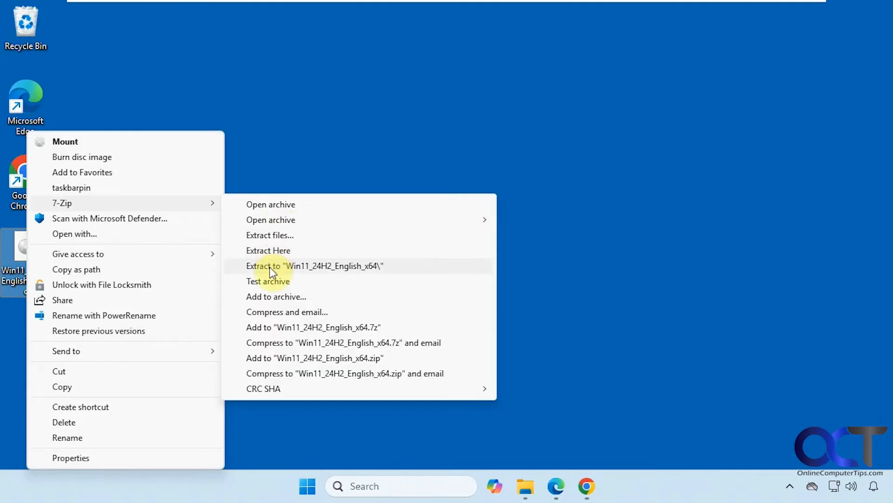
mouse_move(312, 274)
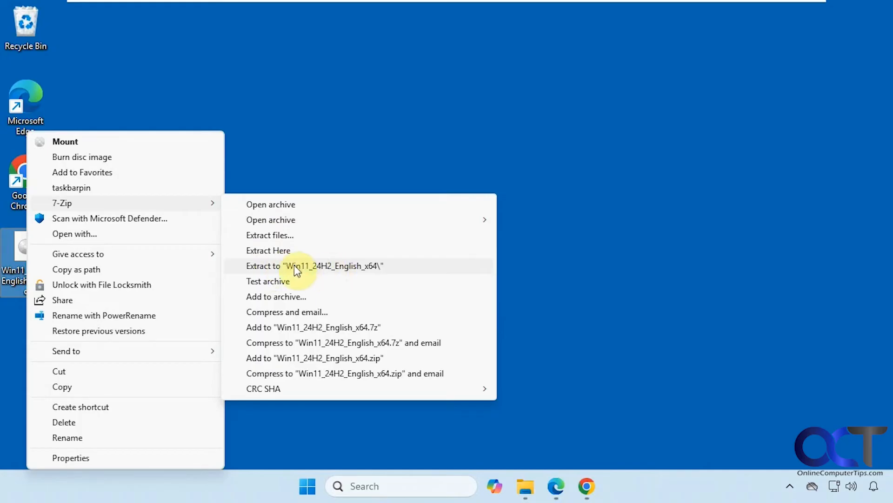
mouse_move(312, 273)
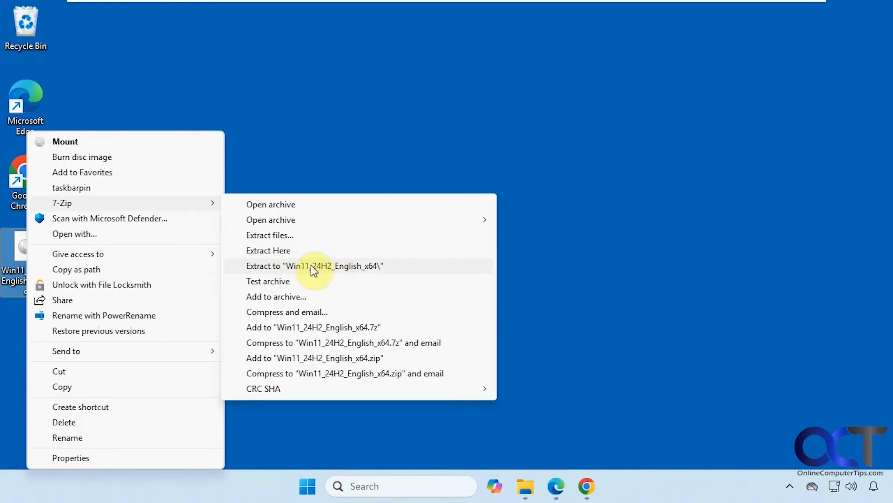
Step: Extract the ISO with 7-Zip to the "Win11_24H2_English_x64\" folder on the desktop
click(314, 265)
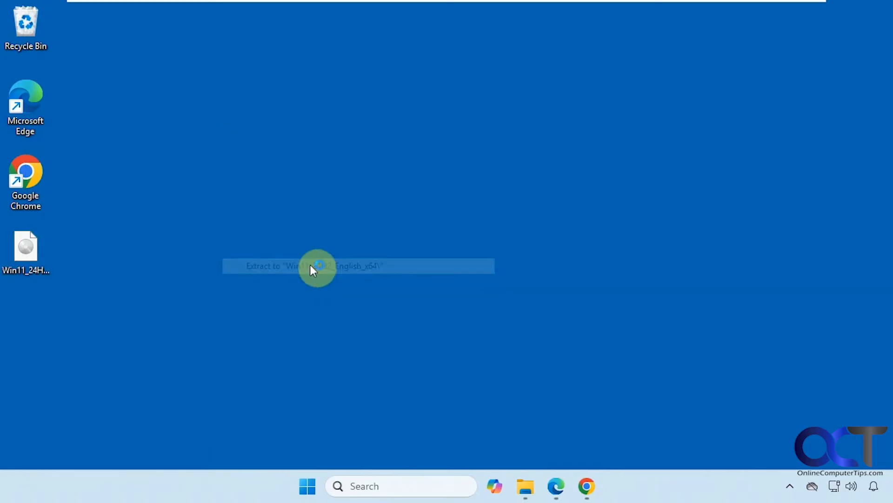
click(314, 266)
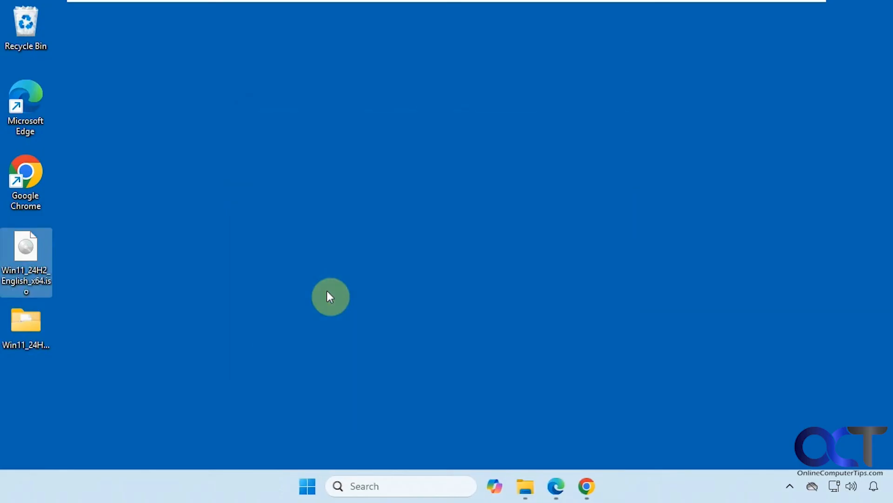
double_click(26, 322)
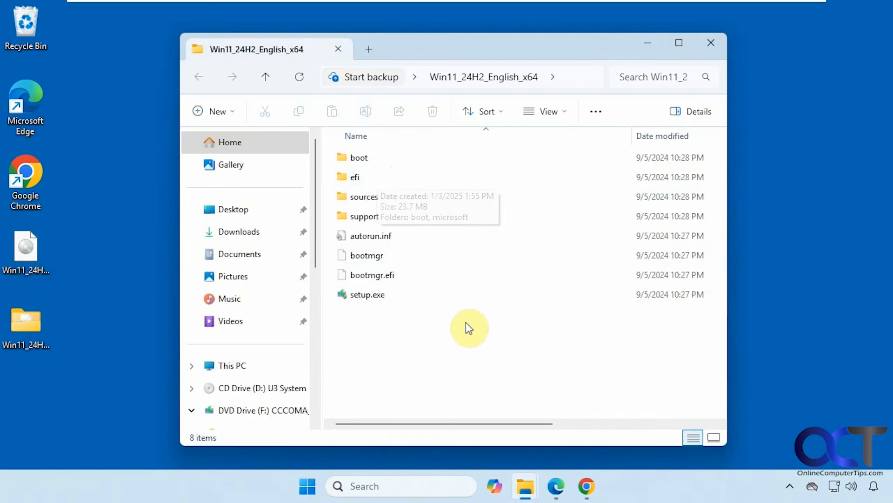
mouse_move(469, 328)
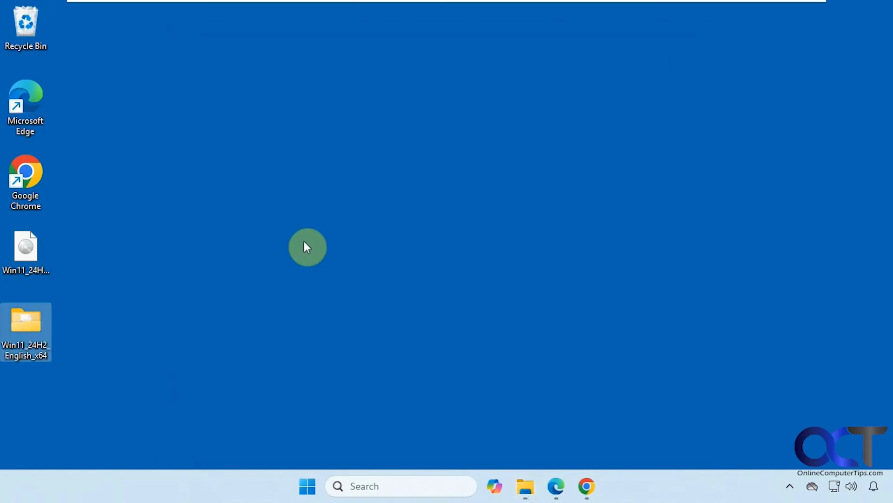
mouse_move(156, 238)
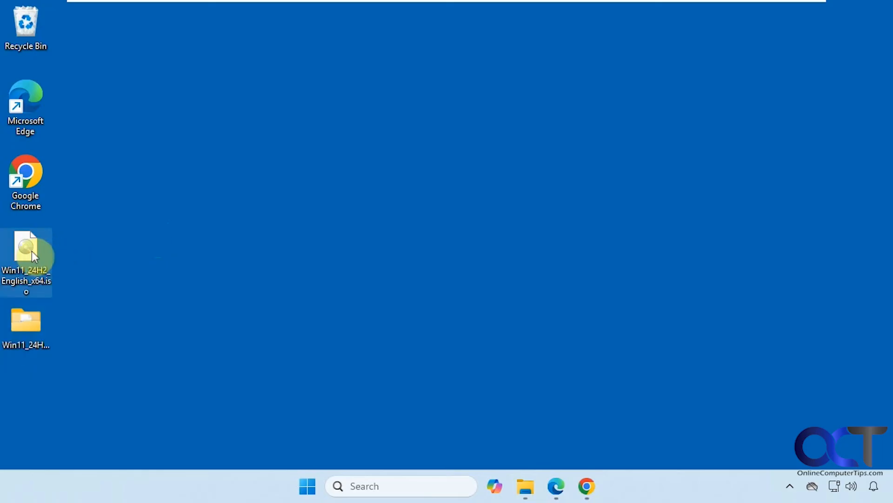
Step: Reopen the ISO's expanded context menu and show 7-Zip's archive actions
right_click(27, 254)
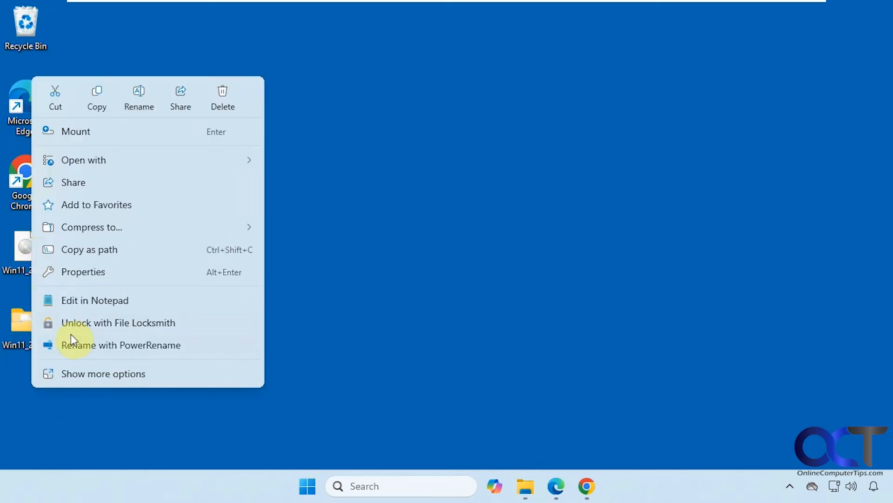
click(103, 374)
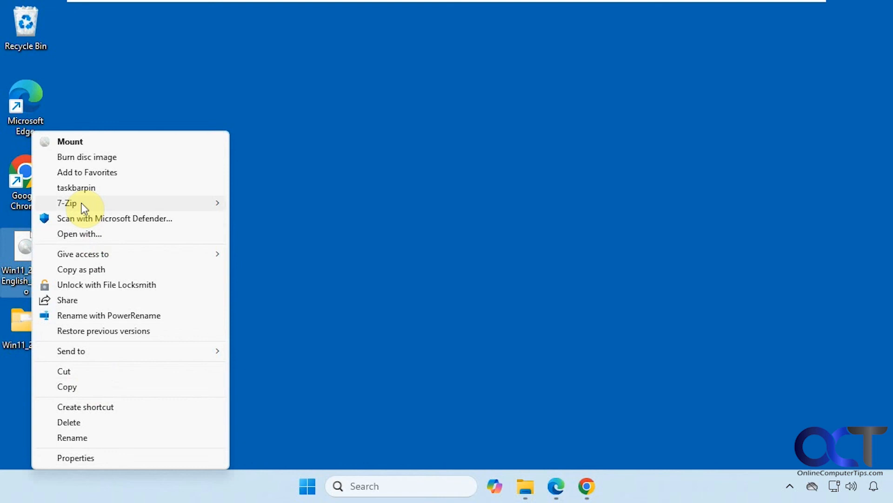
click(67, 203)
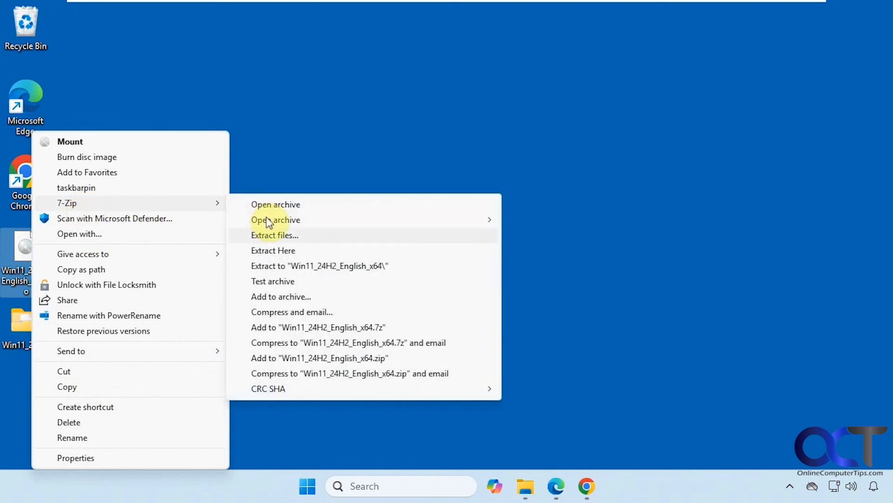
mouse_move(270, 266)
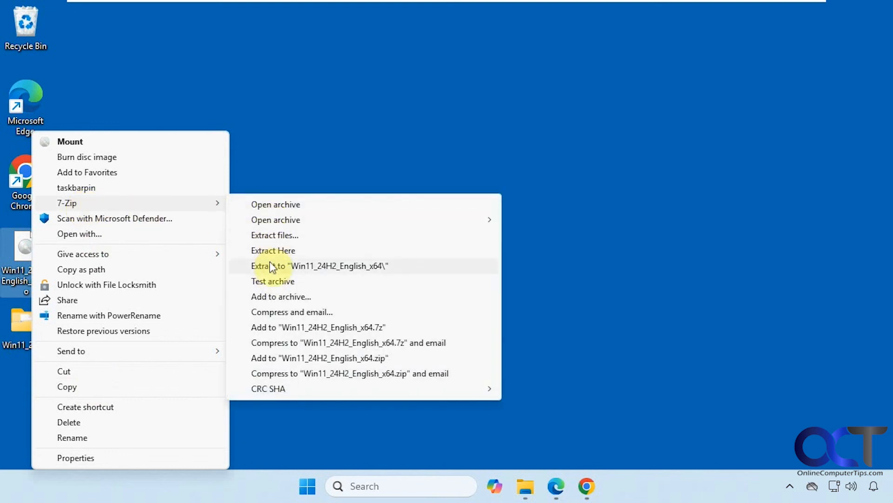